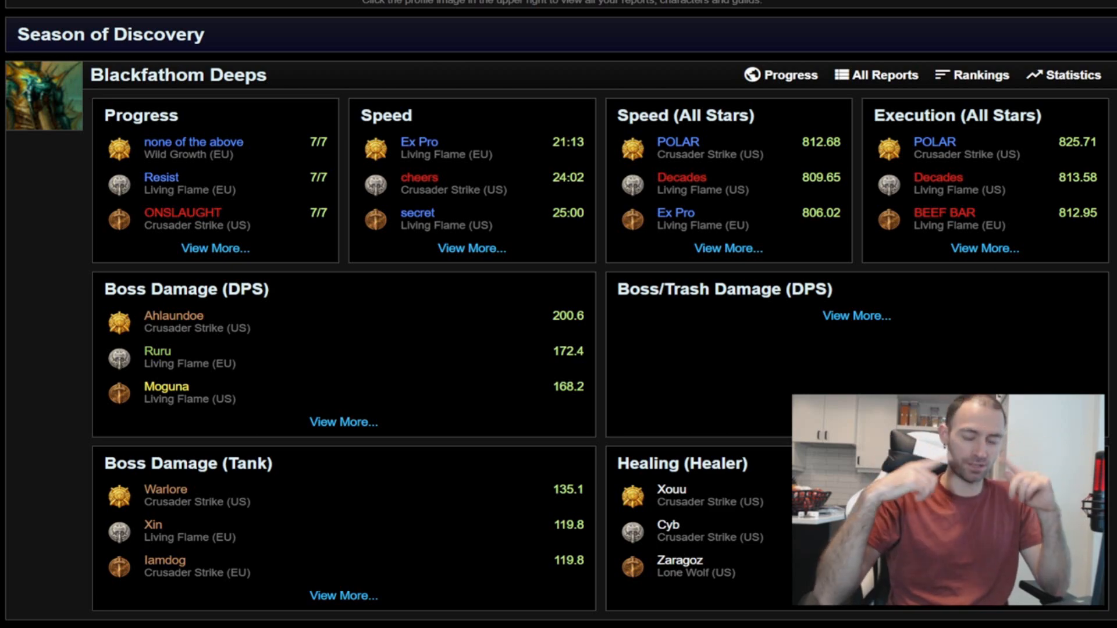
Step: Scroll past the Season of Discovery raids to the Classic Era Naxxramas Speed and Execution panels
scroll(down, 3)
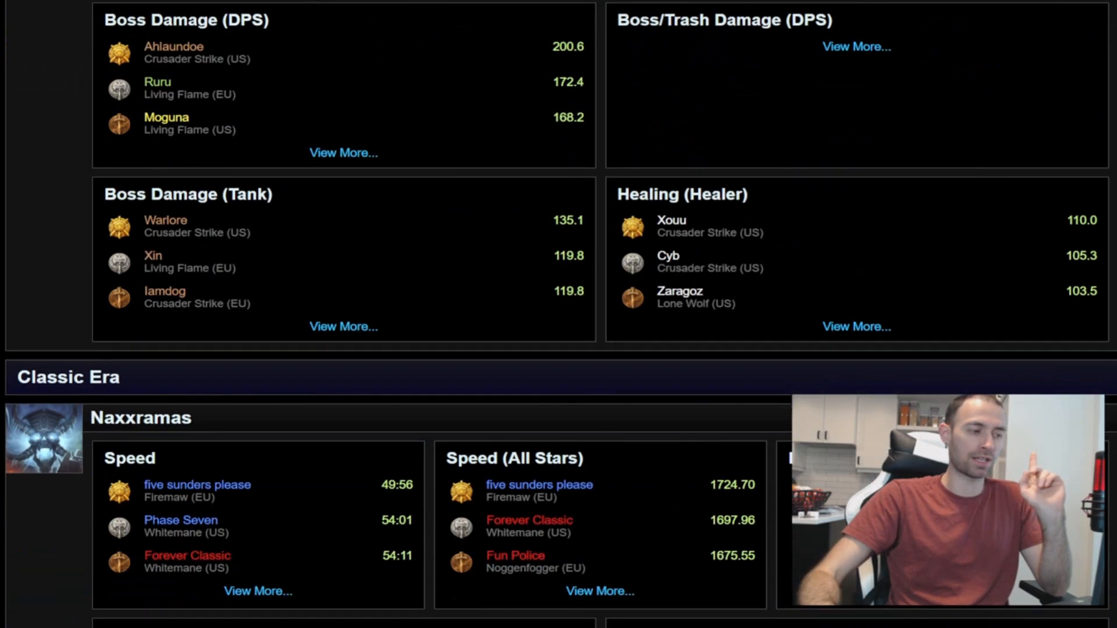
scroll(down, 3)
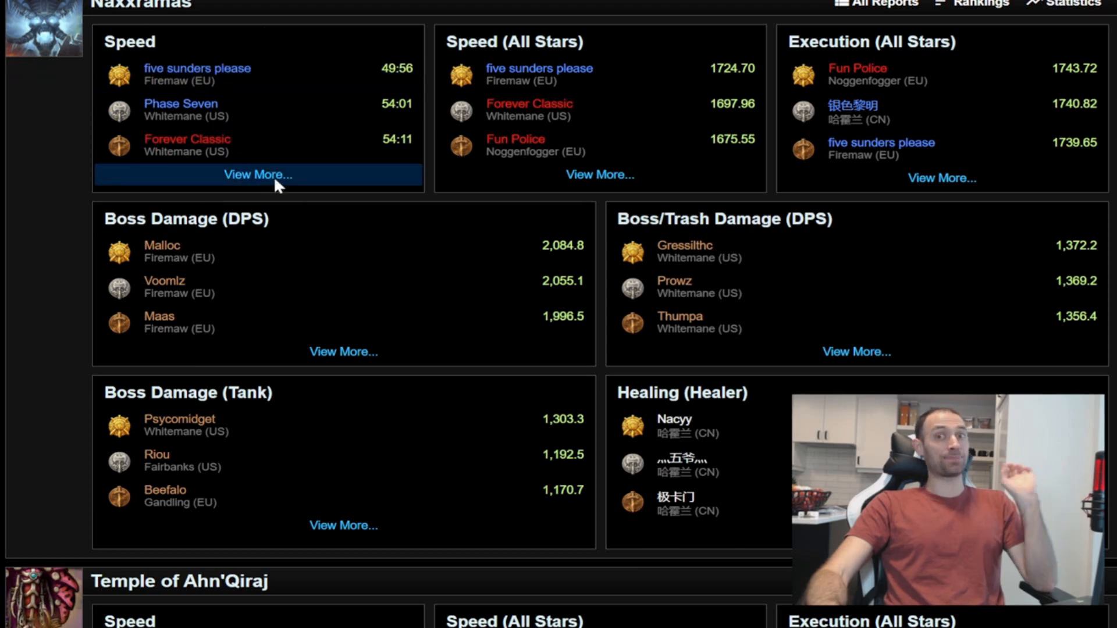
Step: Show the full Naxxramas speed guild rankings via View More under the Speed panel
click(259, 175)
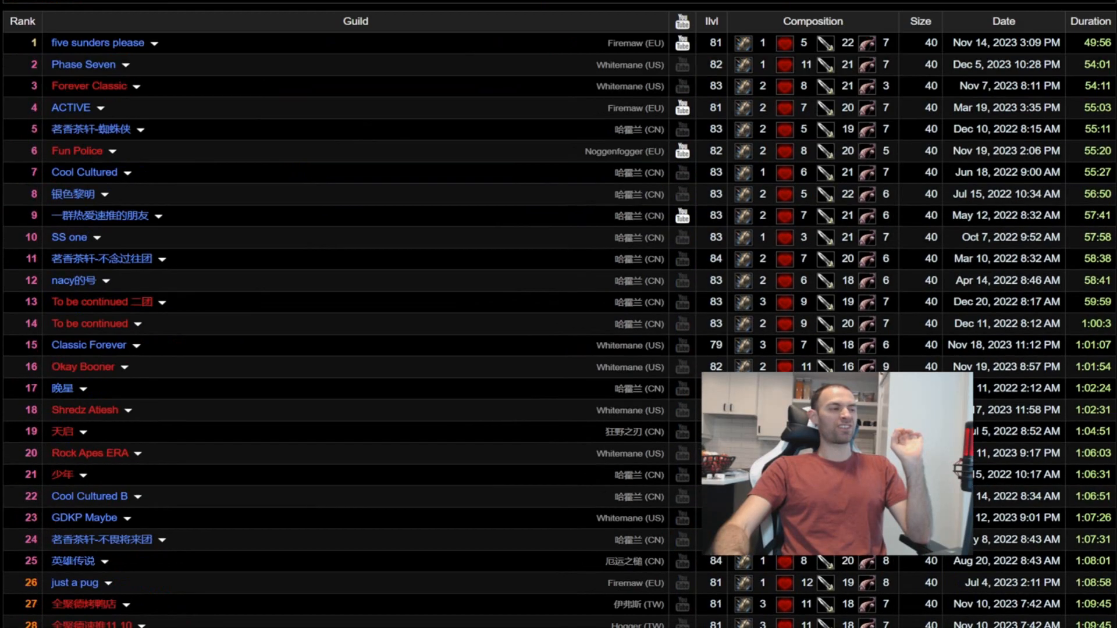
scroll(down, 3)
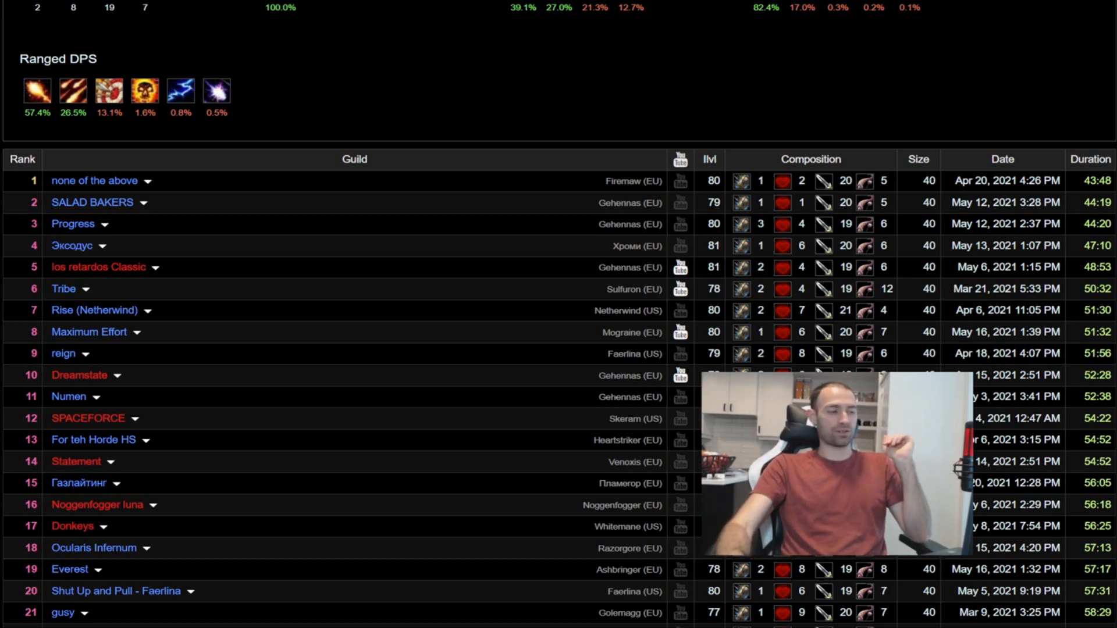
mouse_move(4, 205)
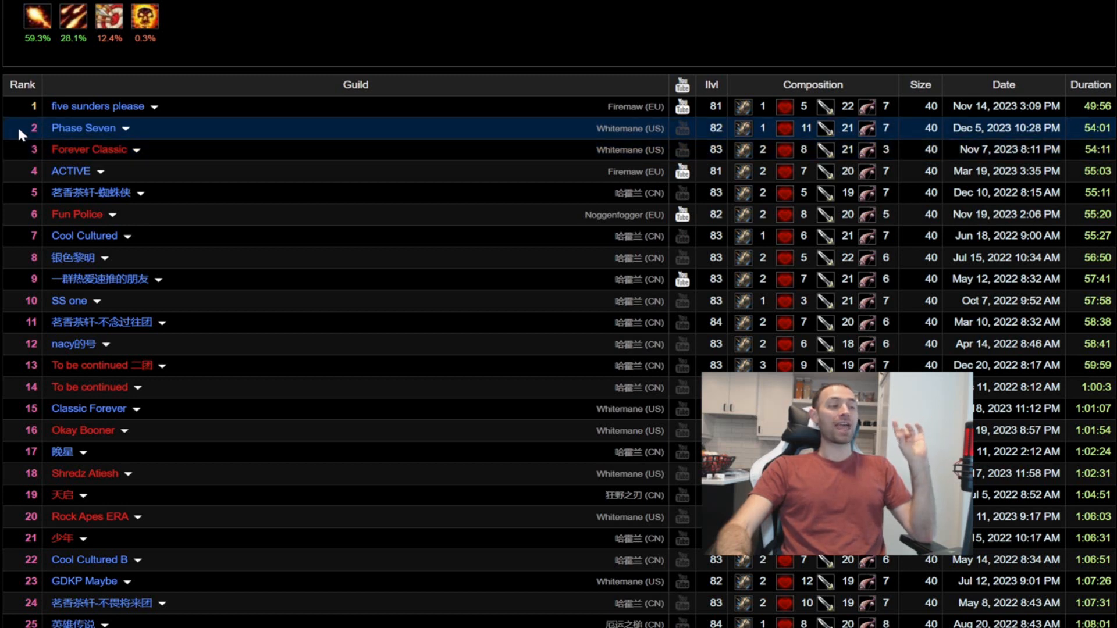
click(70, 171)
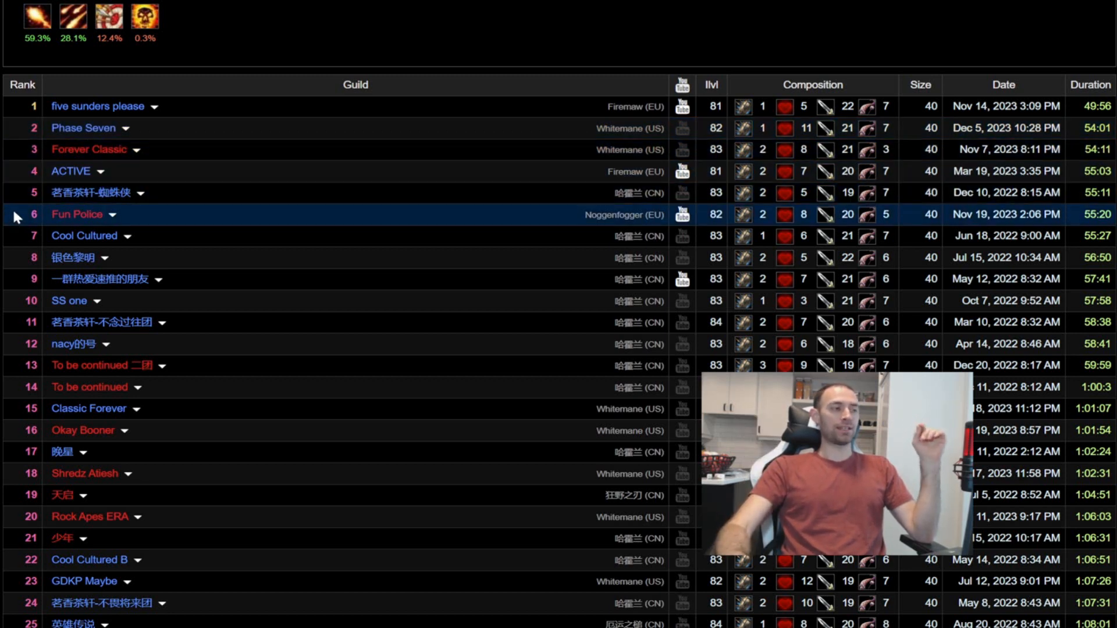
mouse_move(499, 265)
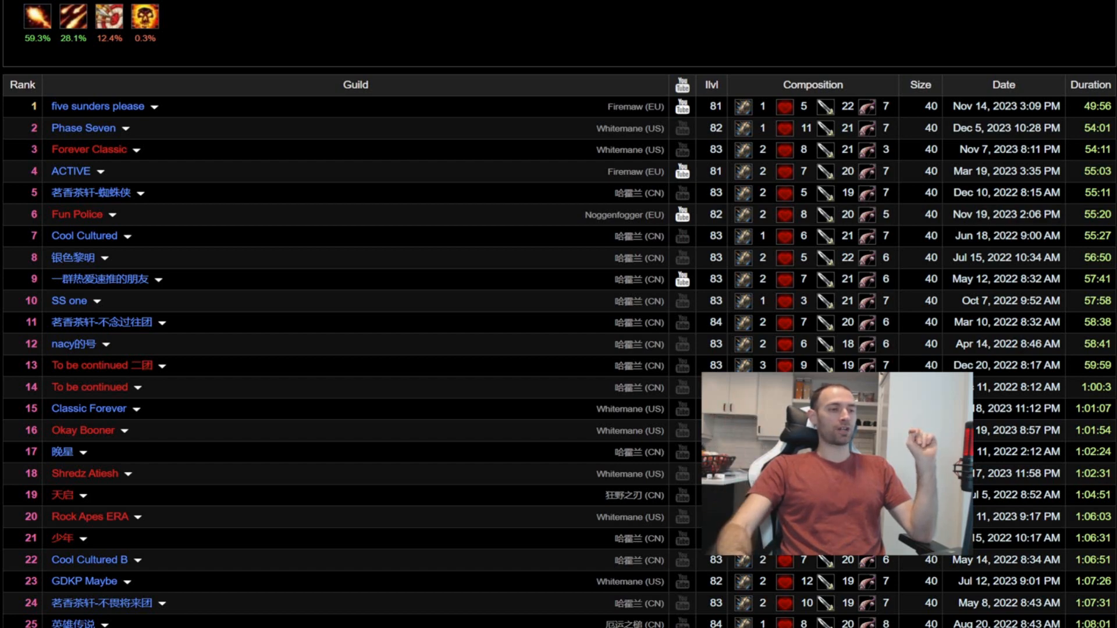
click(203, 107)
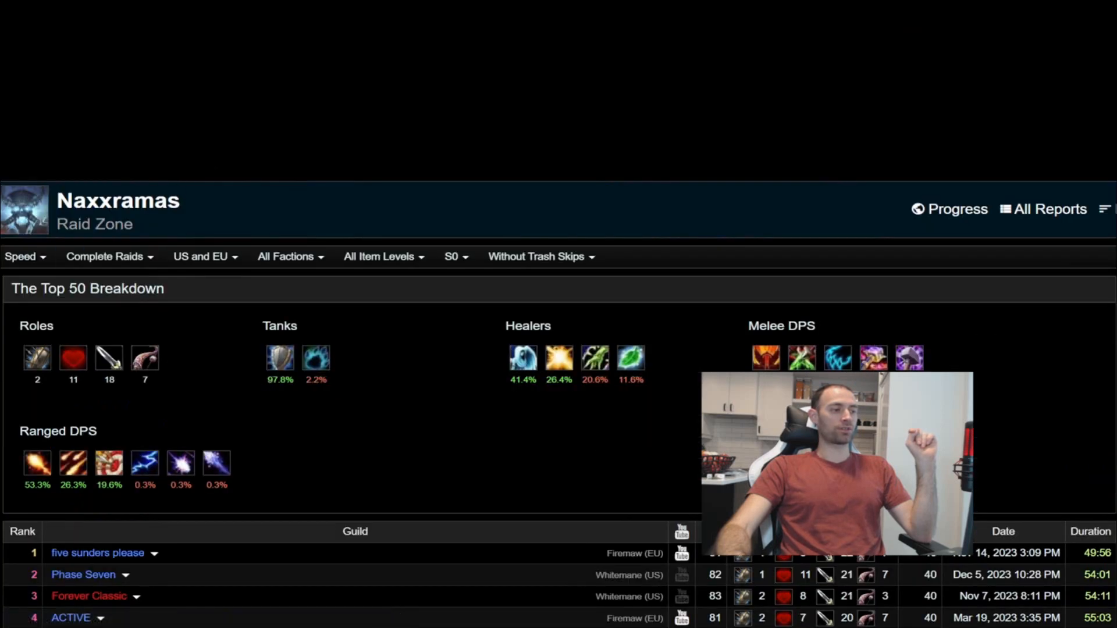
Step: Switch the partition filter from P6 to the Classic Era season and view the 2023 rankings table
scroll(down, 3)
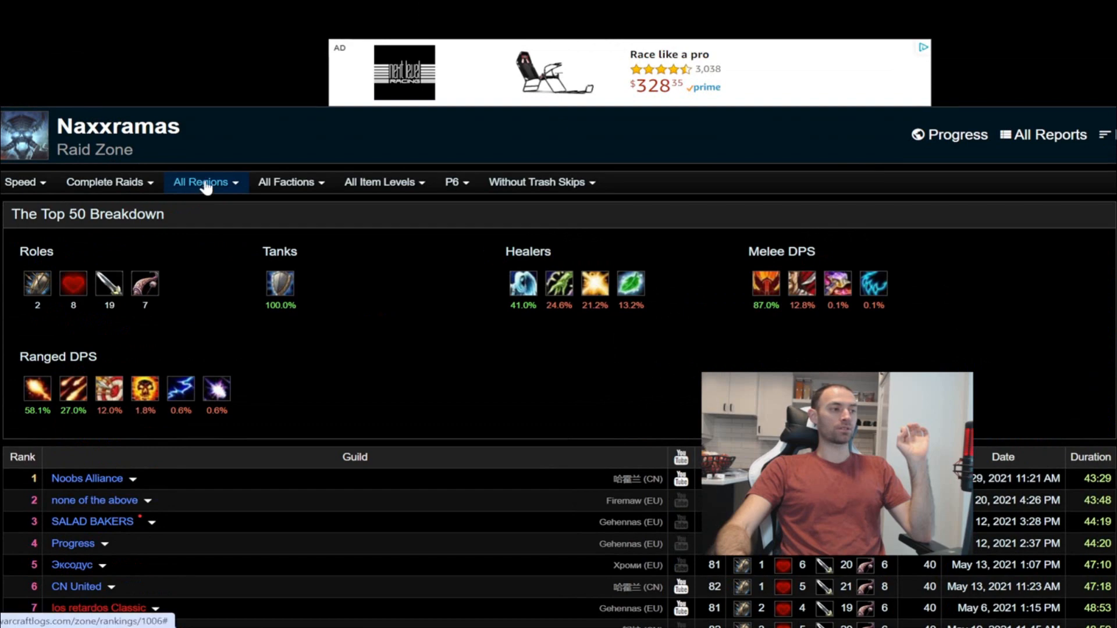
click(201, 182)
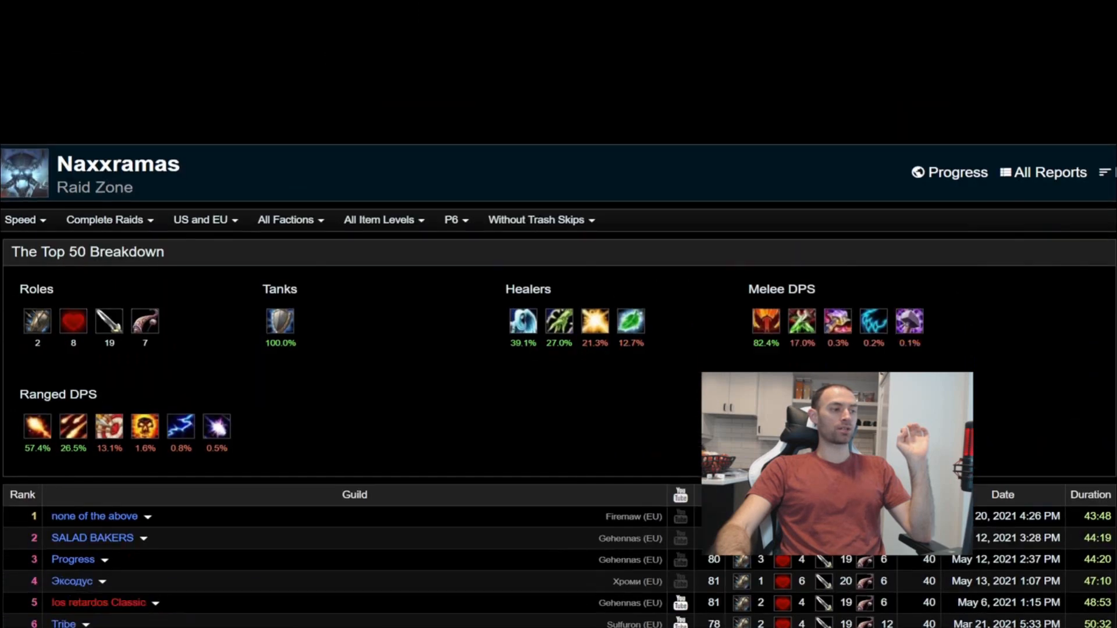
scroll(down, 3)
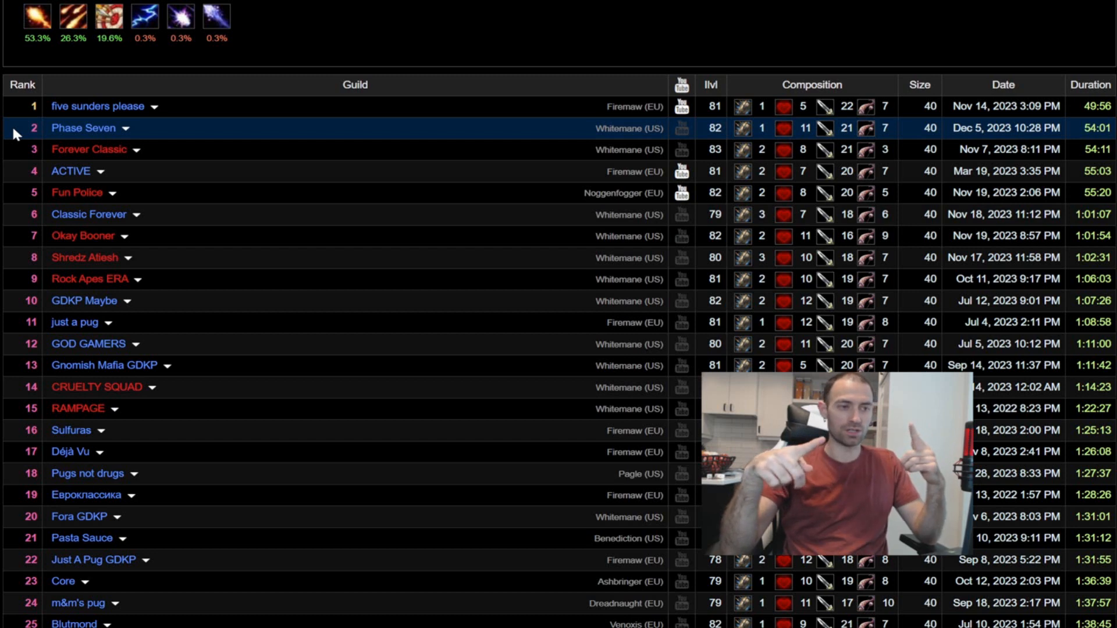
click(82, 128)
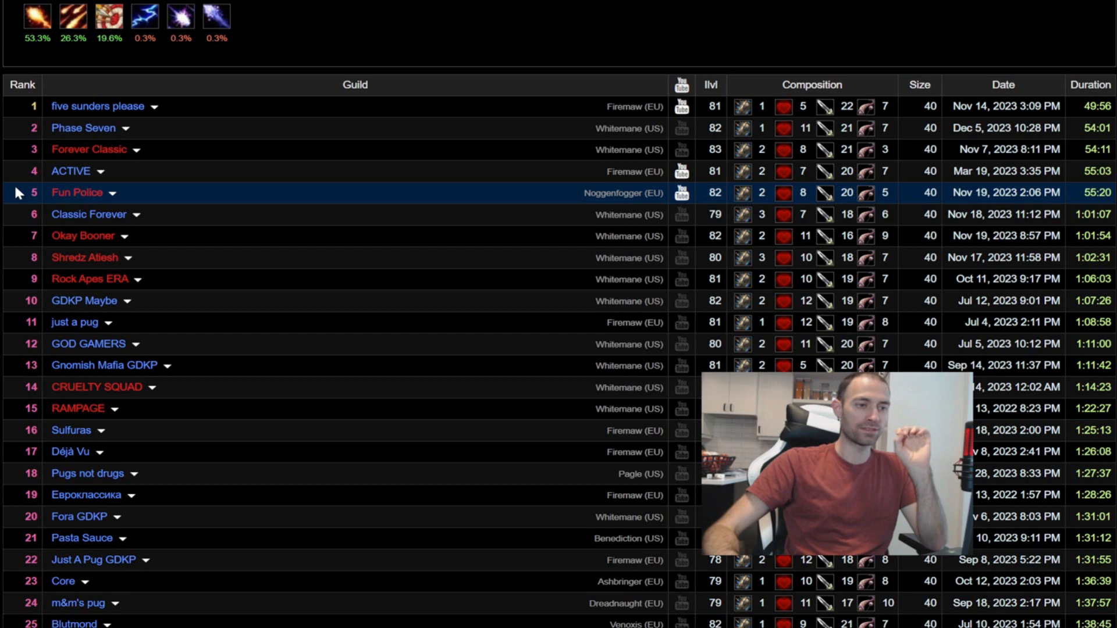
mouse_move(31, 171)
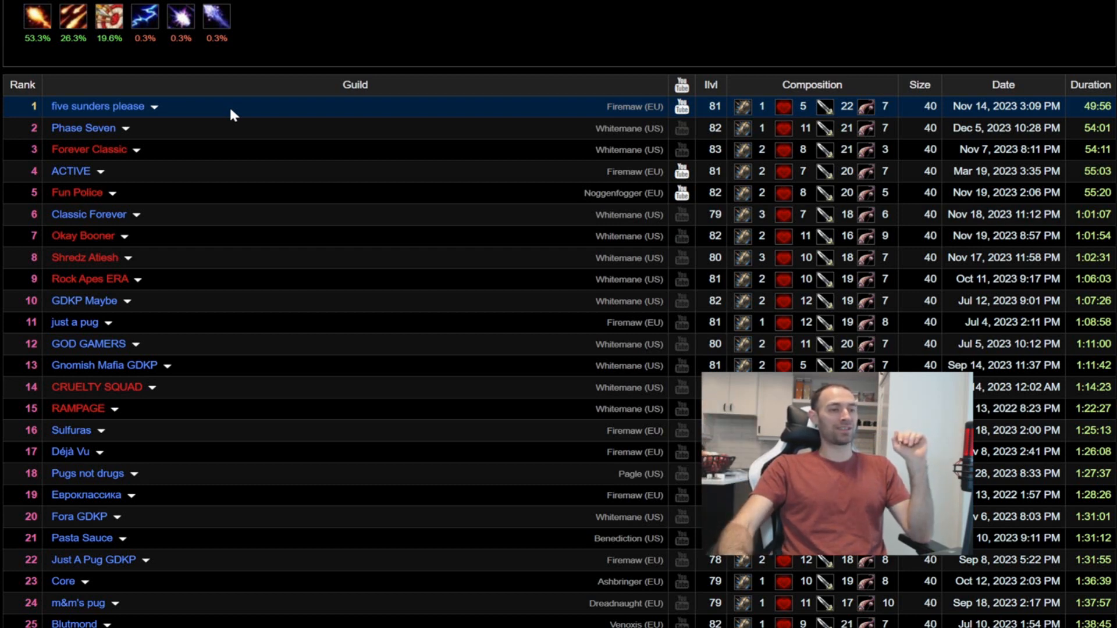
mouse_move(222, 119)
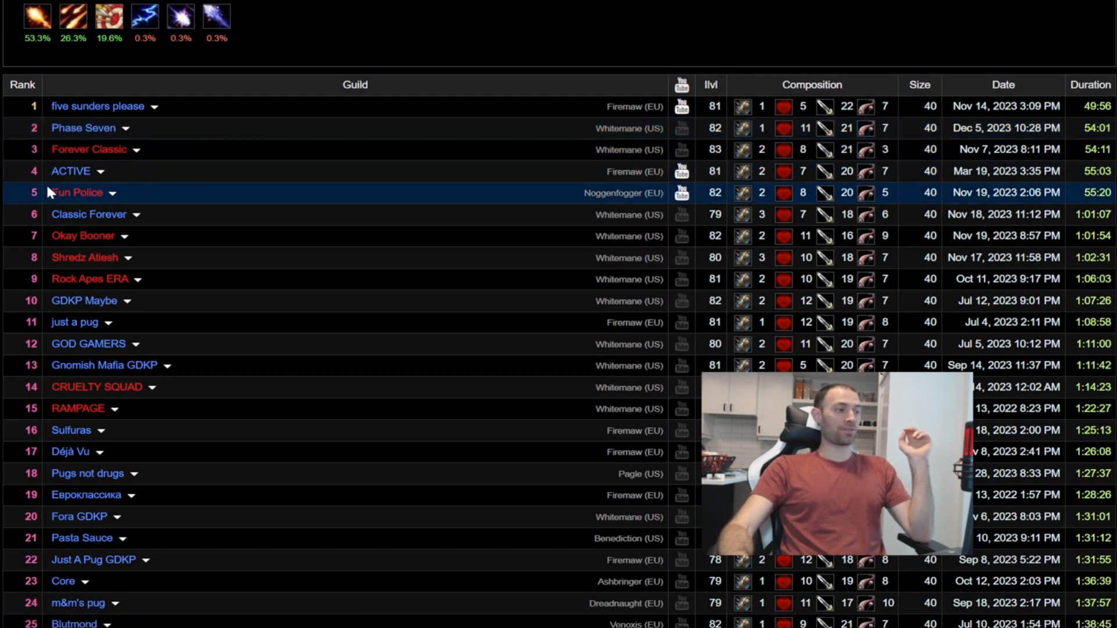
mouse_move(186, 179)
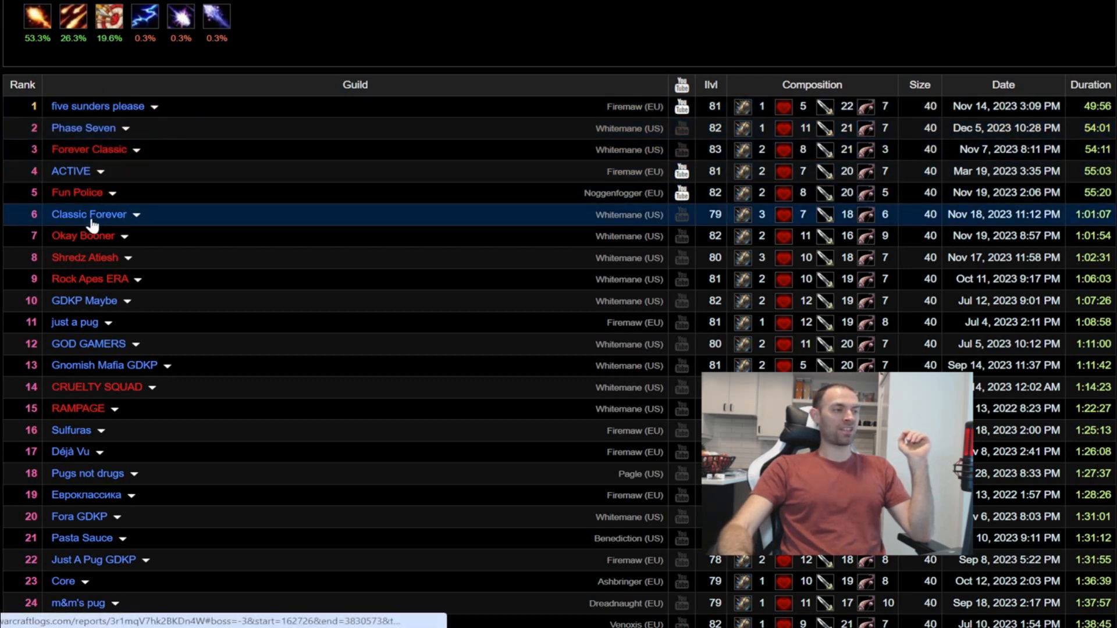
click(89, 150)
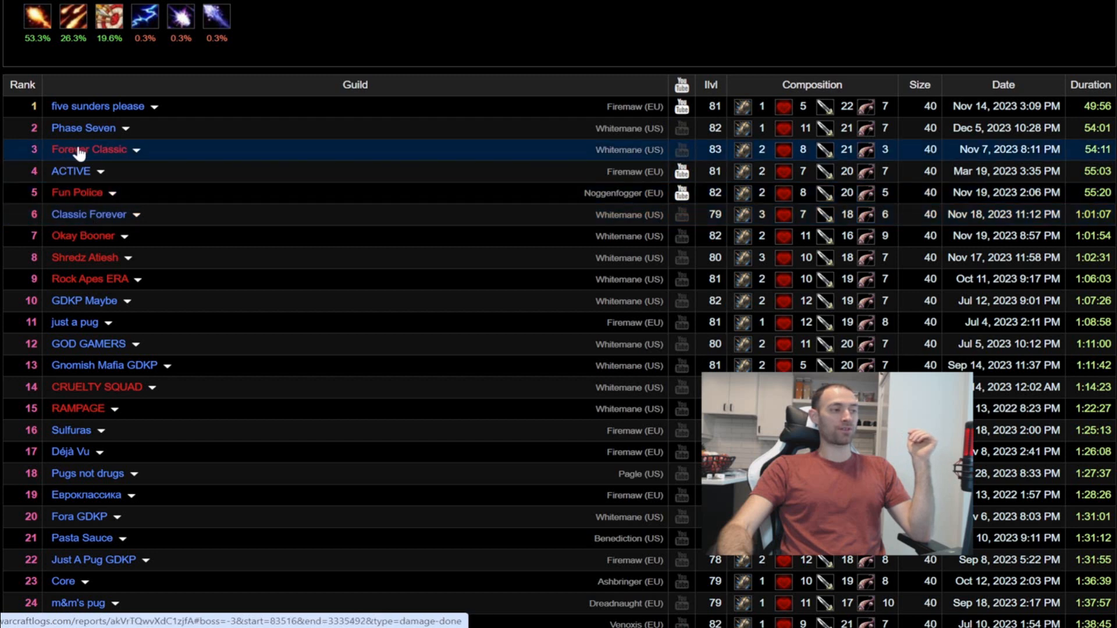
click(88, 214)
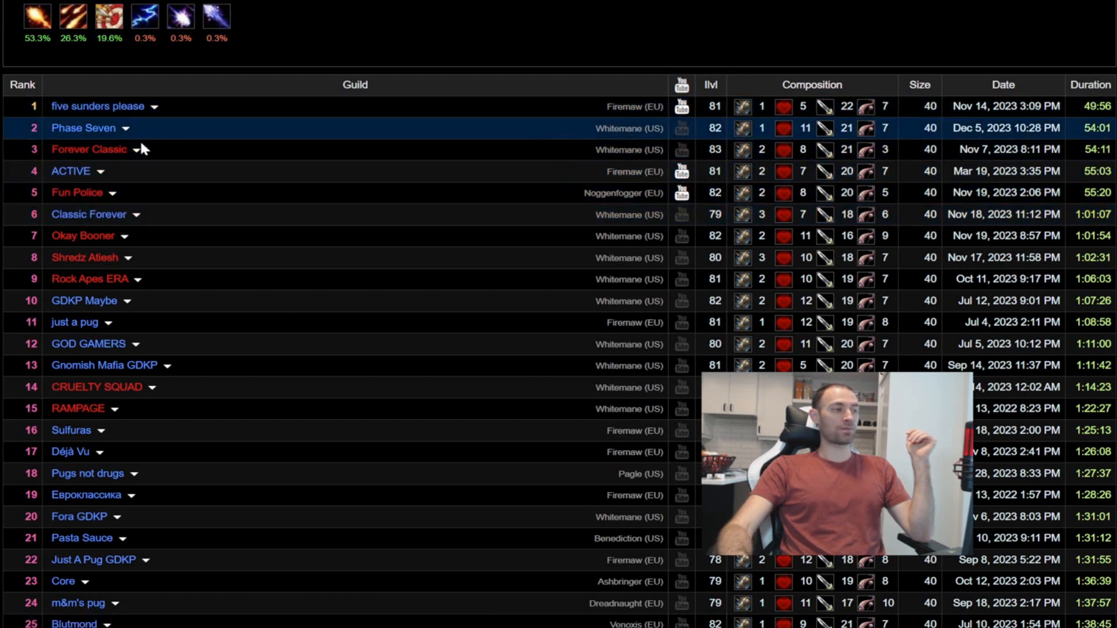
mouse_move(88, 214)
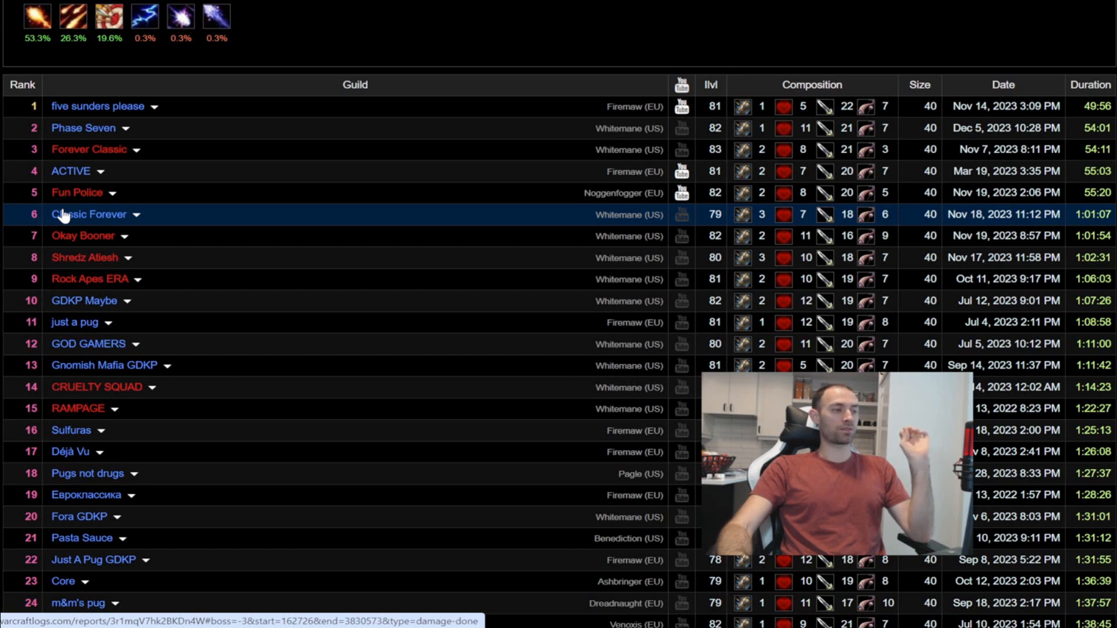
scroll(down, 3)
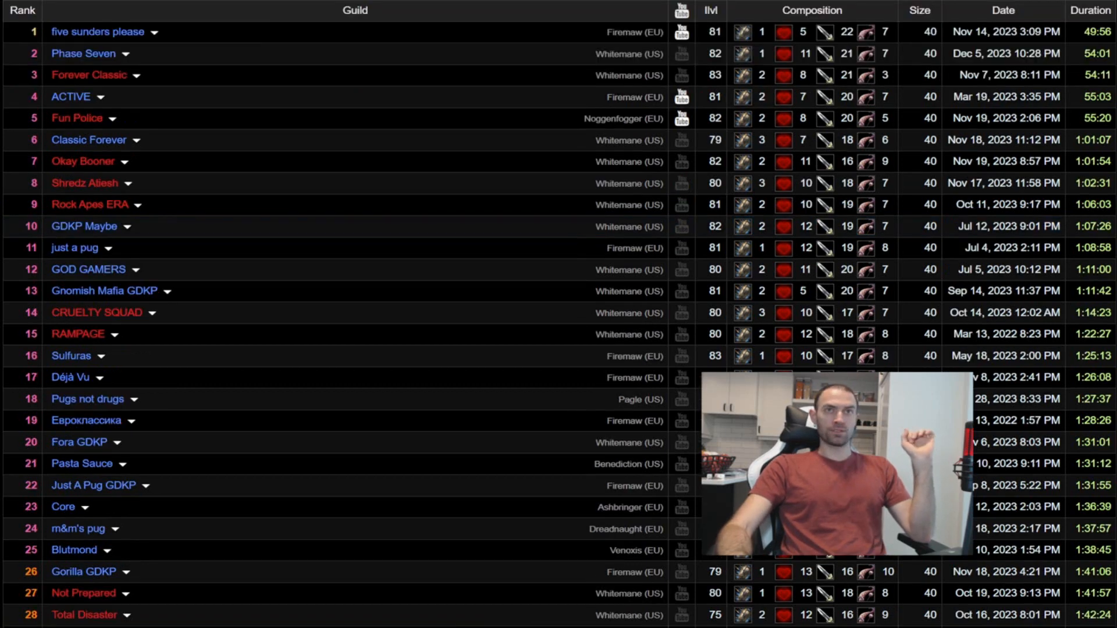